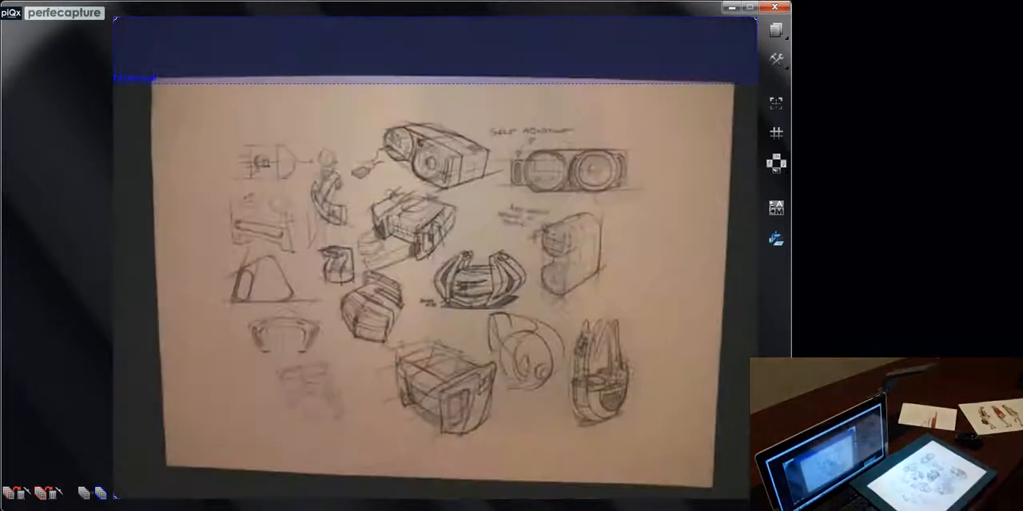
- Capture the product, car and fashion sketches as three separate images
drag(369, 192, 495, 328)
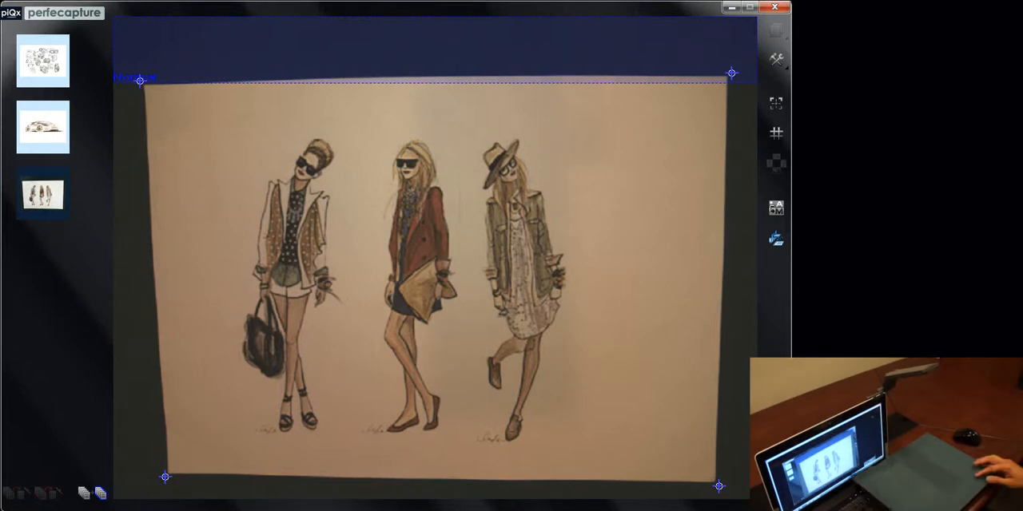
- Review the captured car and fashion sketch thumbnails, ending on the fashion illustration
click(42, 61)
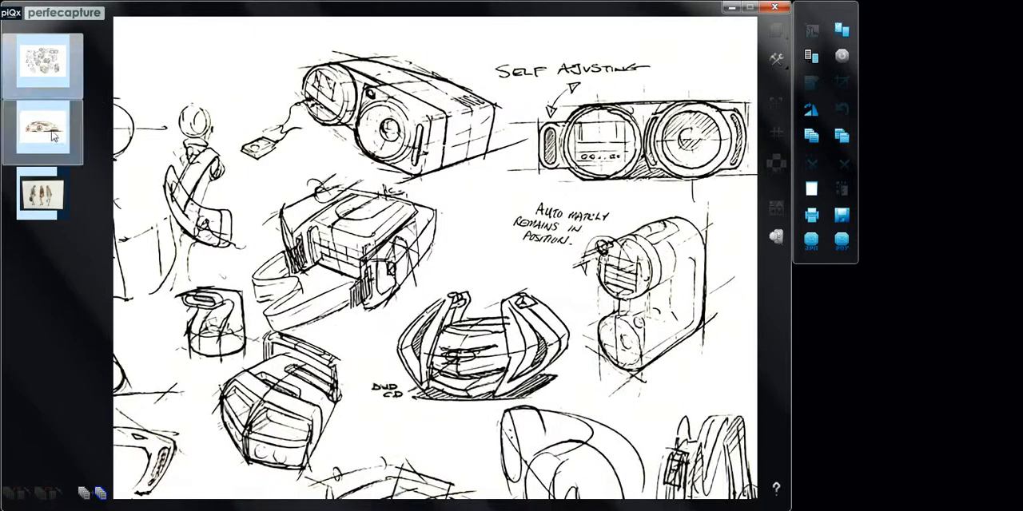
click(42, 132)
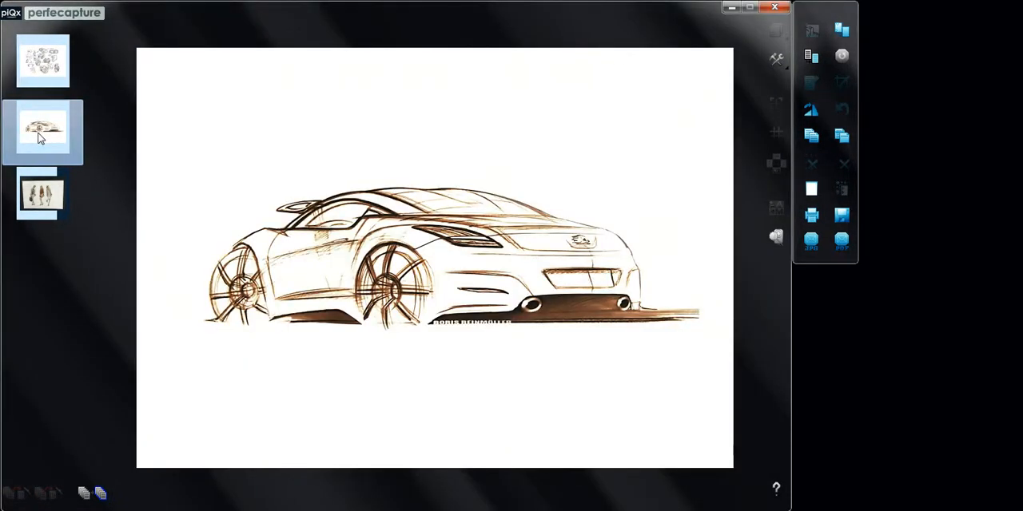
click(43, 198)
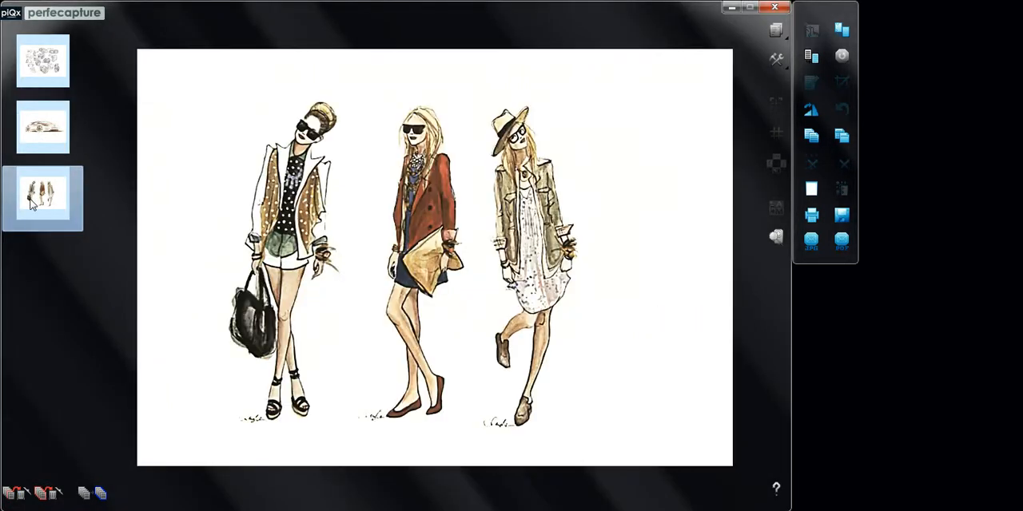
mouse_move(520, 80)
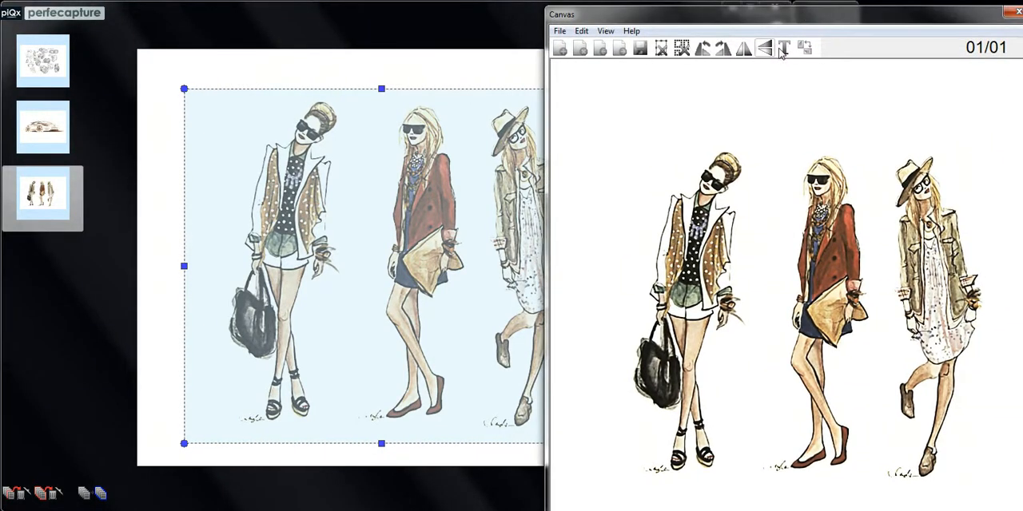
- Add the caption 'Spring fashion 2013' in a text box above the three figures
click(762, 48)
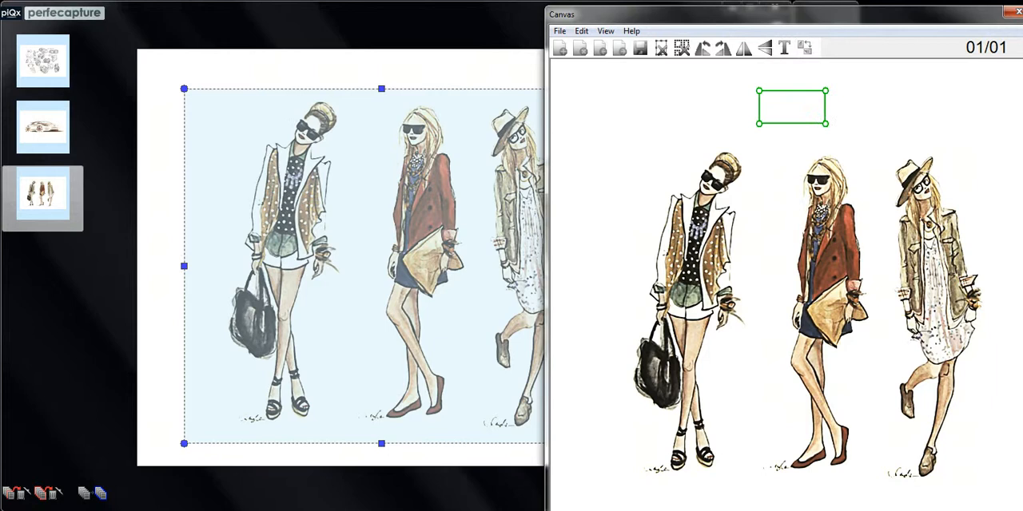
text(Spring fash)
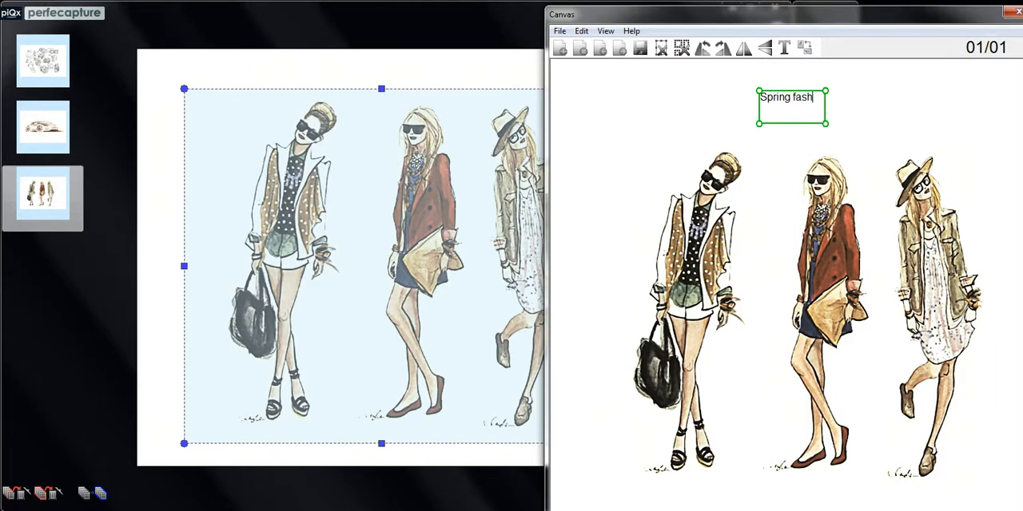
text(ion 20)
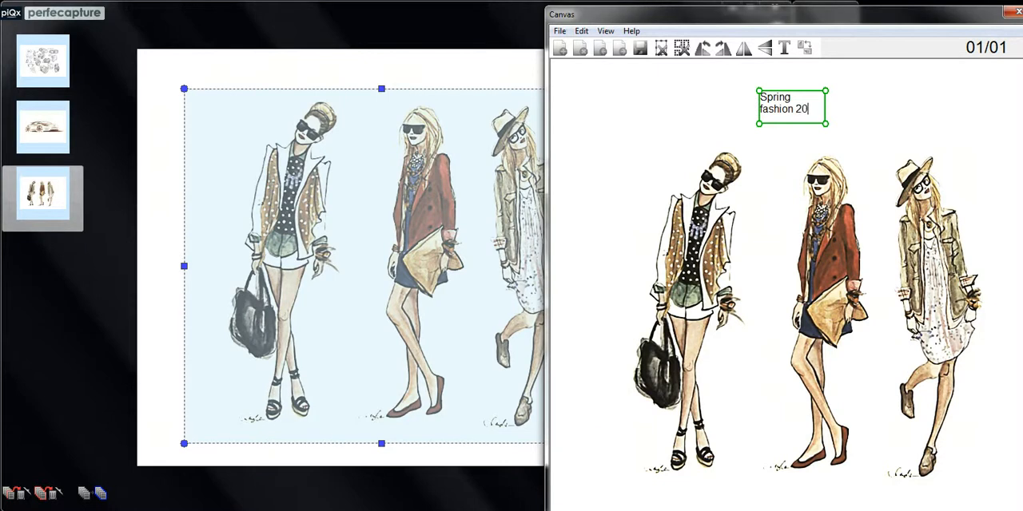
text(13)
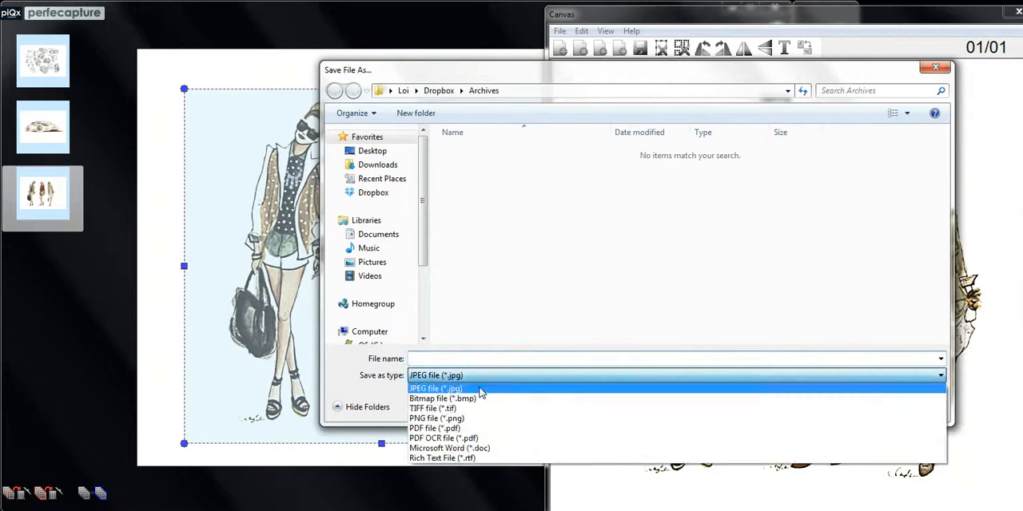
- Save the annotated sketch as searchable PDF OCR file 'd'
click(444, 438)
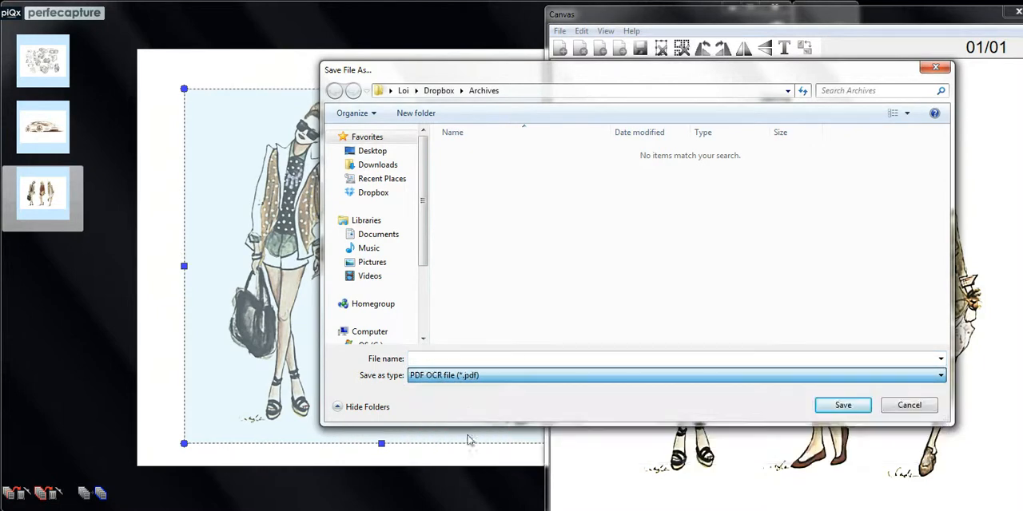
text(d)
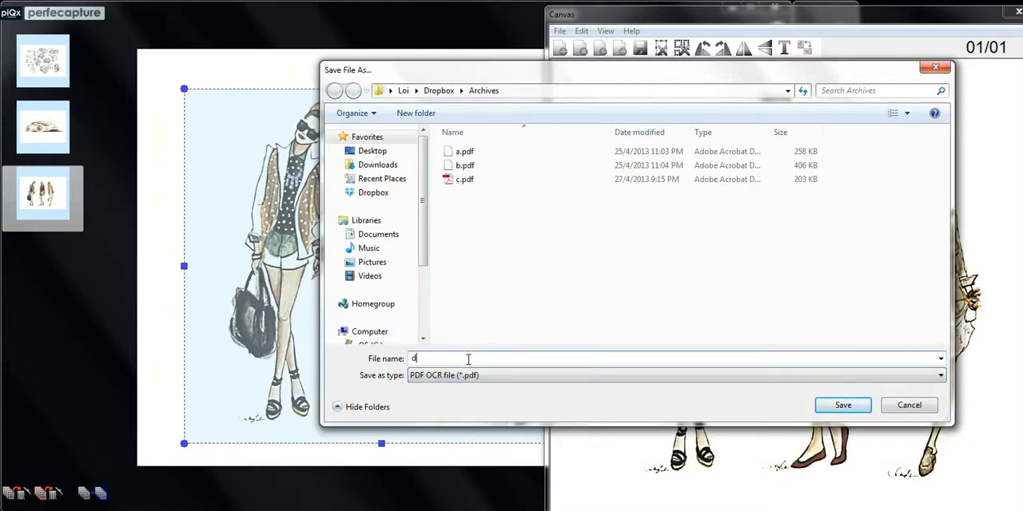
click(843, 405)
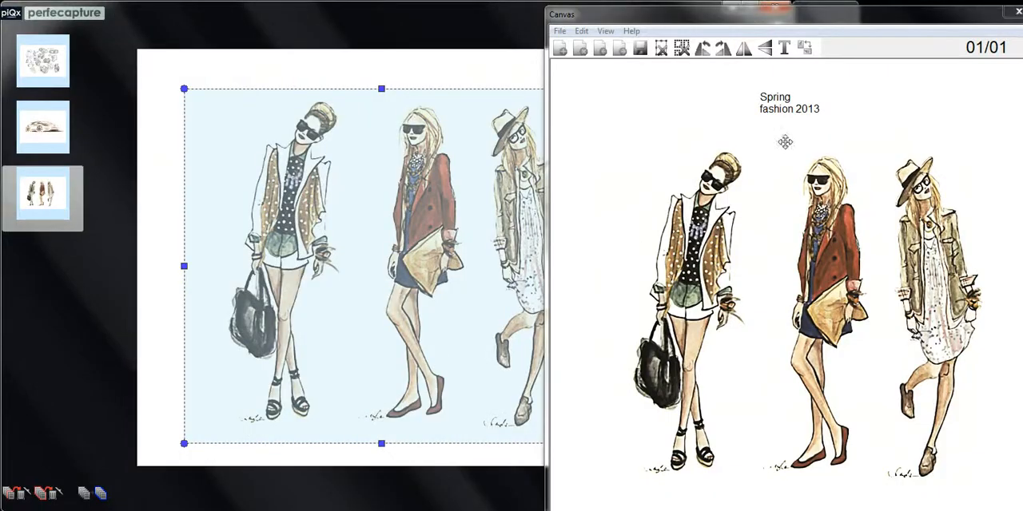
- Close the canvas, exit PerfeCapture, and open a.pdf from Archives
click(1018, 11)
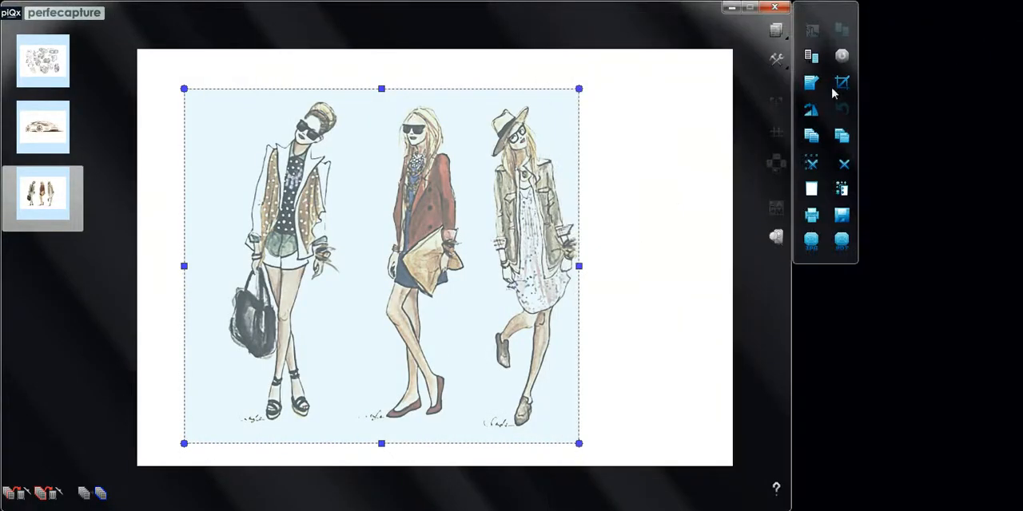
click(774, 8)
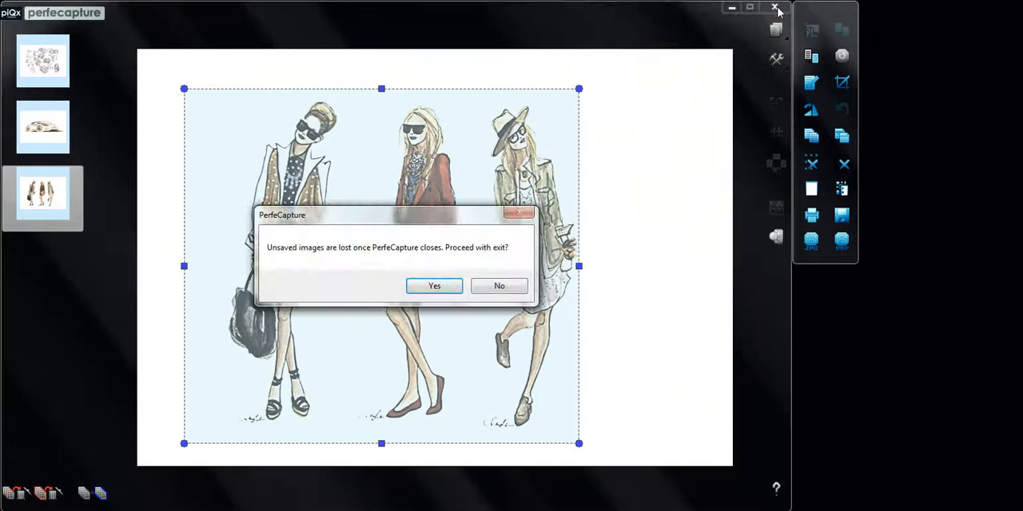
click(434, 286)
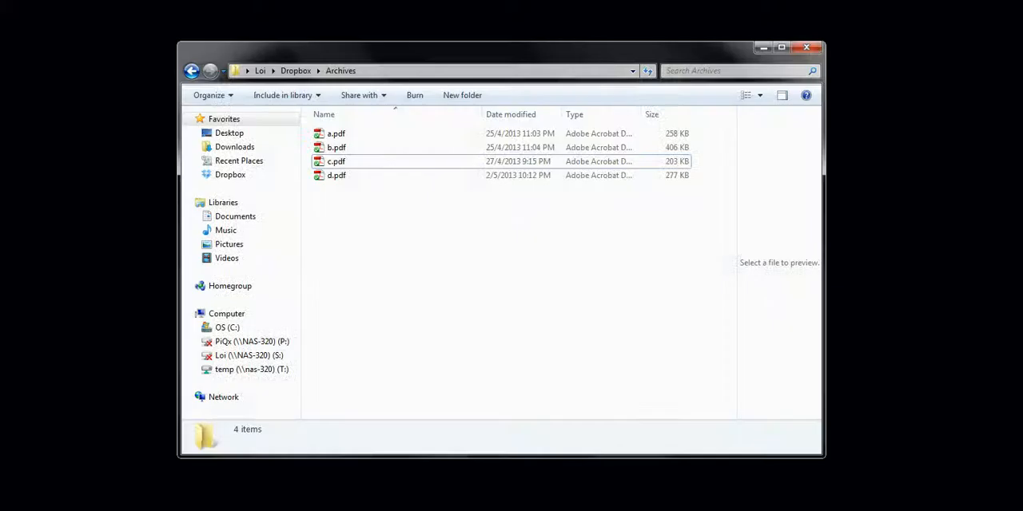
mouse_move(360, 135)
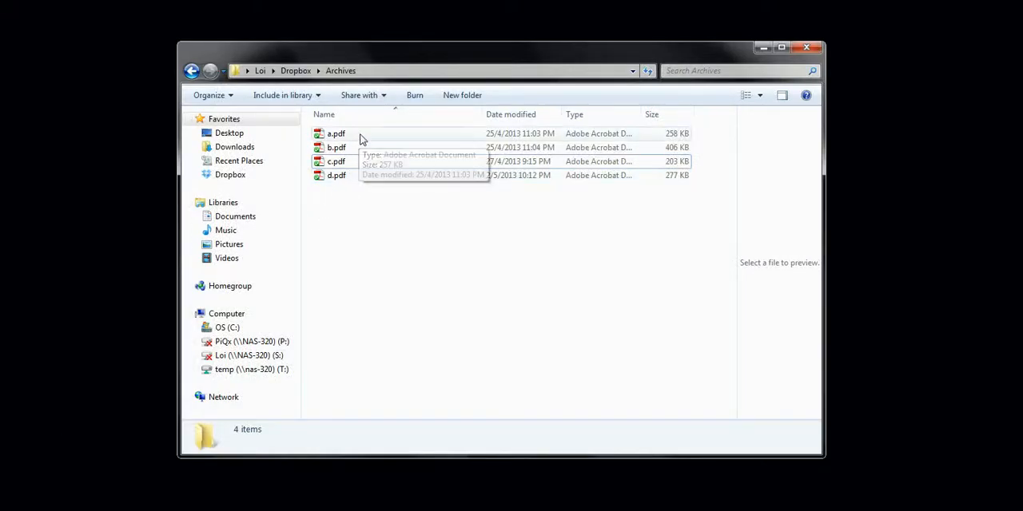
double_click(336, 133)
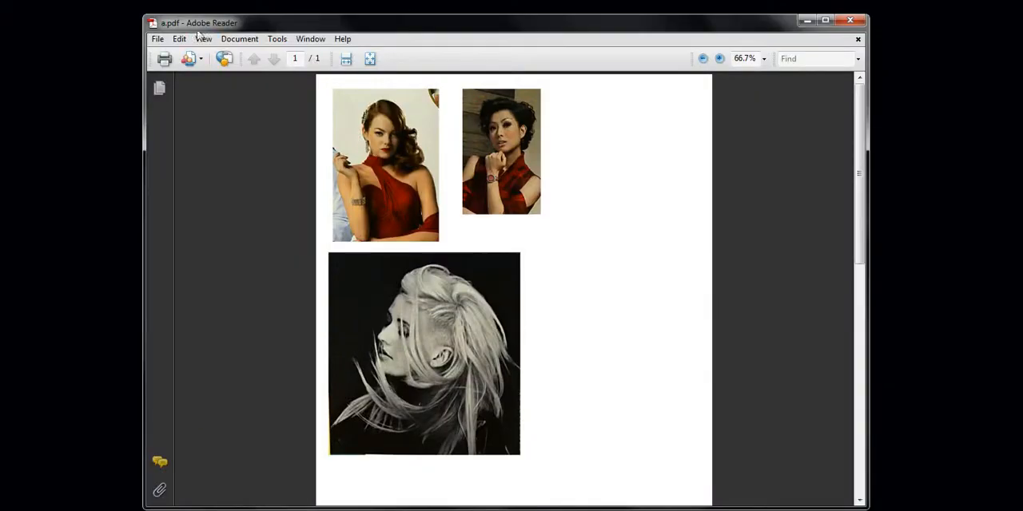
- Search all PDFs in Dropbox\Archives for 'fashion' to find d.pdf
click(179, 39)
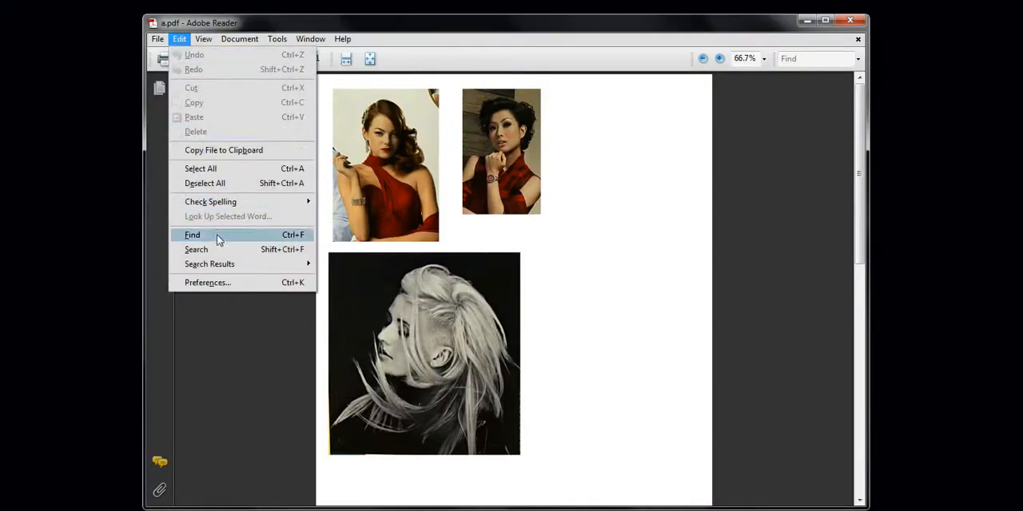
click(196, 250)
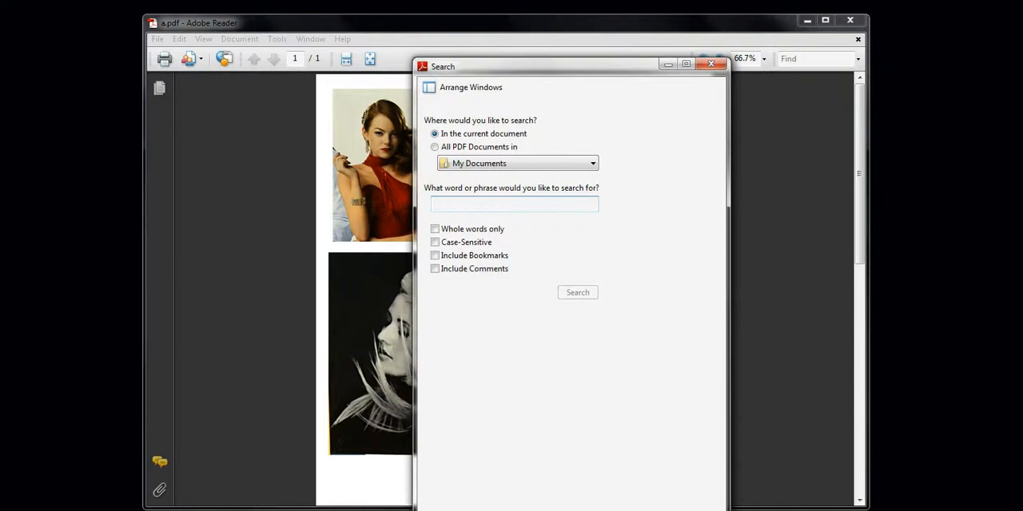
click(592, 163)
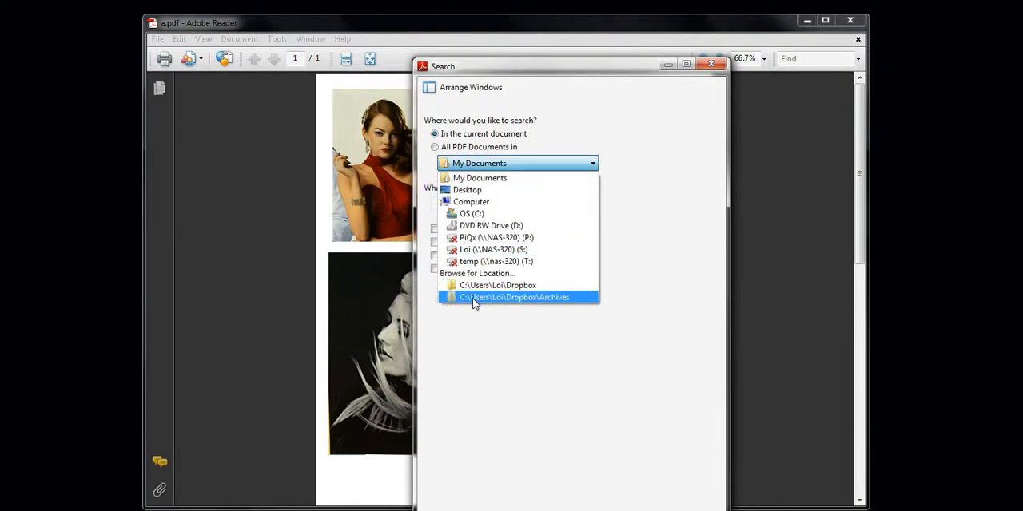
click(514, 296)
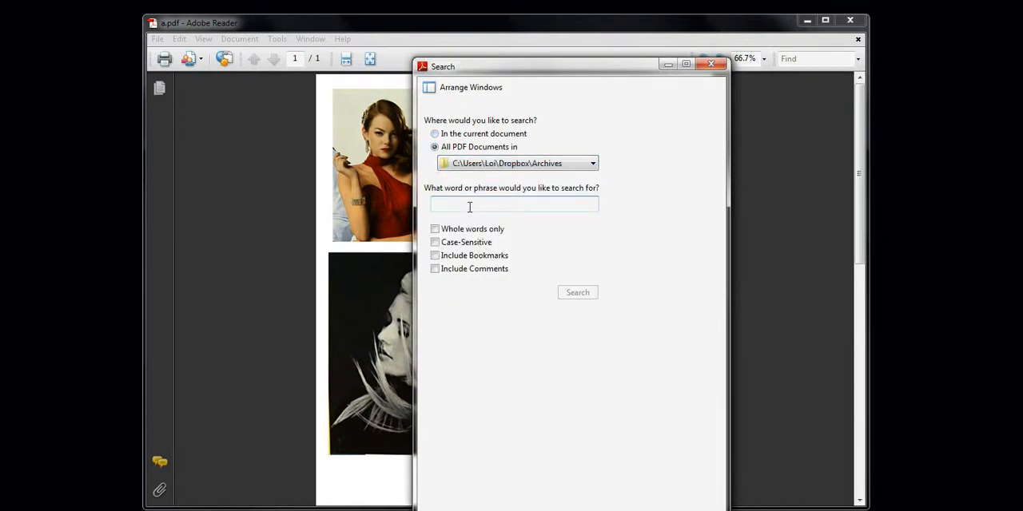
text(fa)
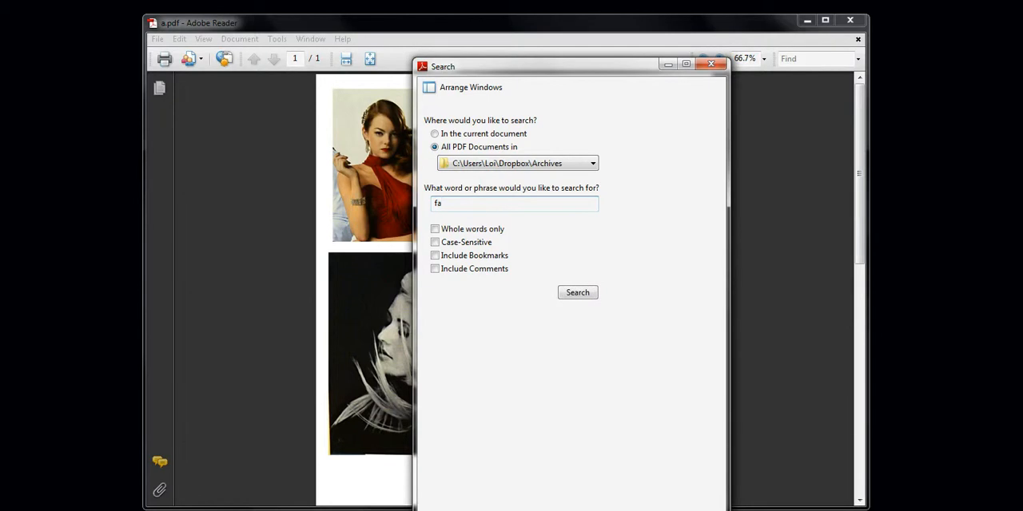
text(shio)
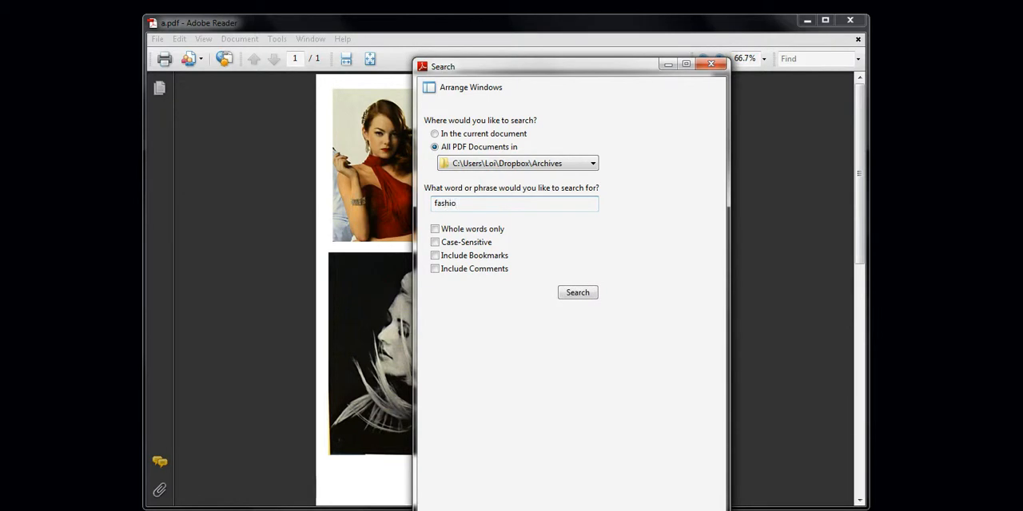
click(577, 292)
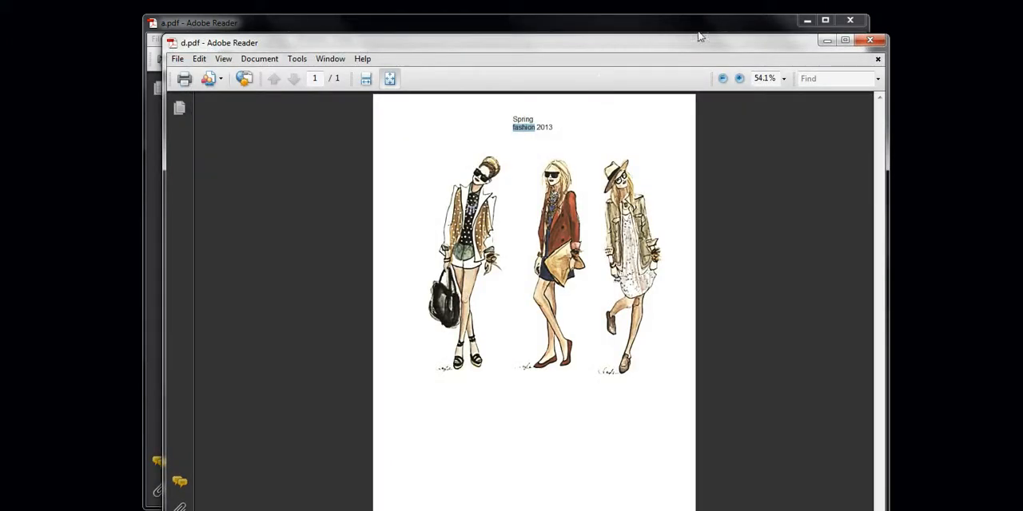
- Zoom to 75% and snapshot the leftmost fashion figure to the clipboard
click(739, 79)
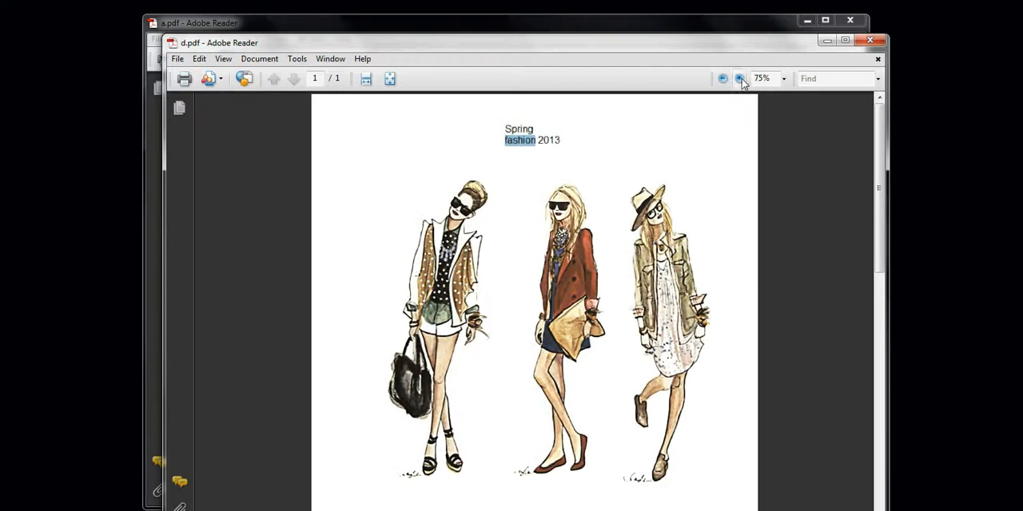
mouse_move(319, 72)
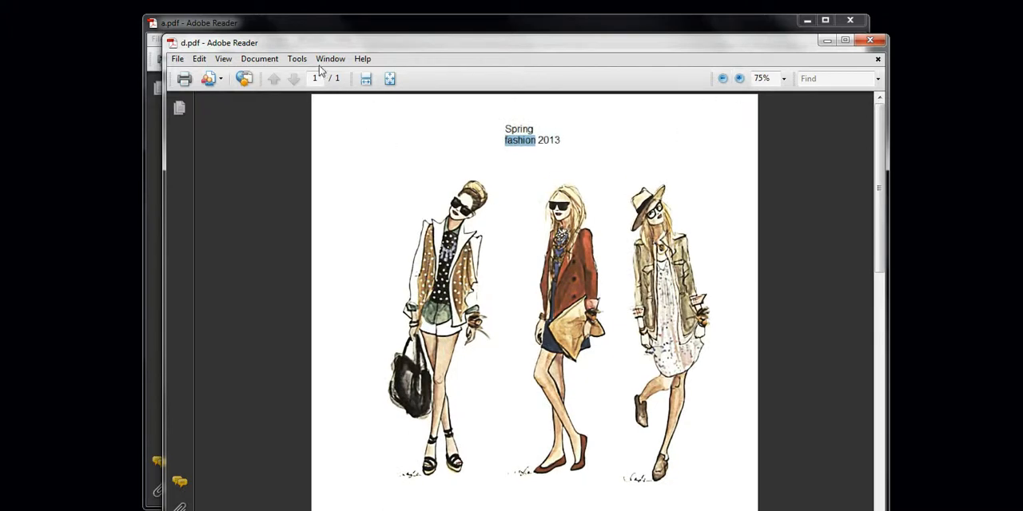
click(296, 58)
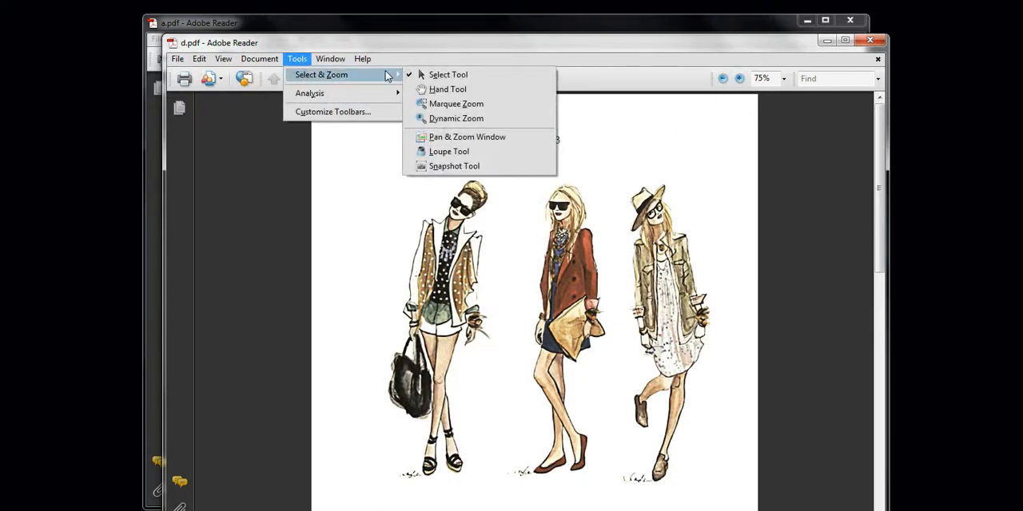
mouse_move(454, 165)
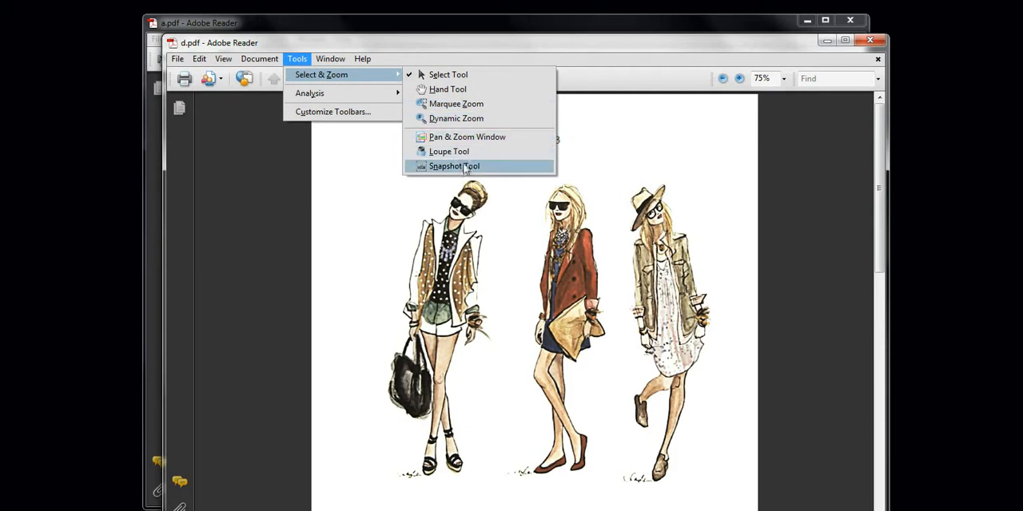
click(454, 166)
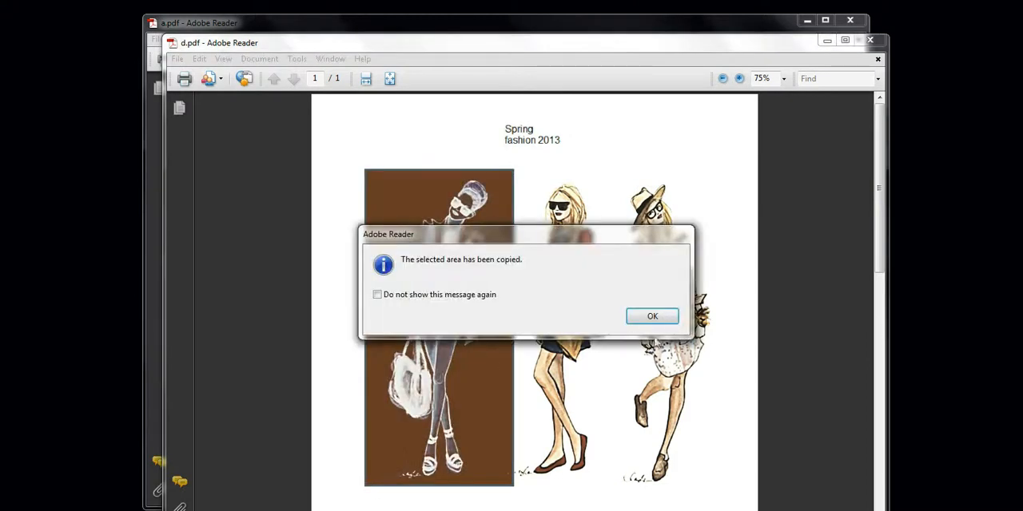
click(651, 316)
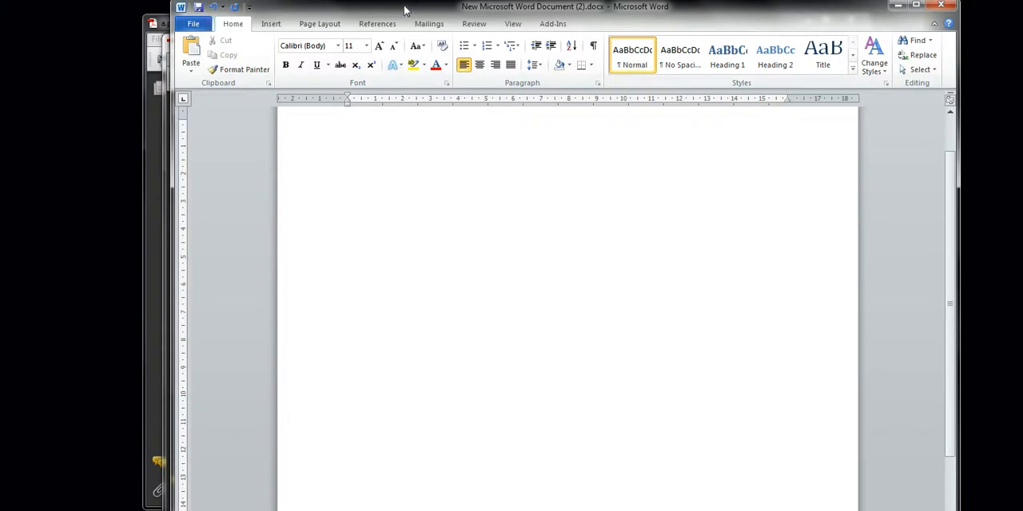
- Paste the copied fashion figure into the blank Word document
right_click(319, 152)
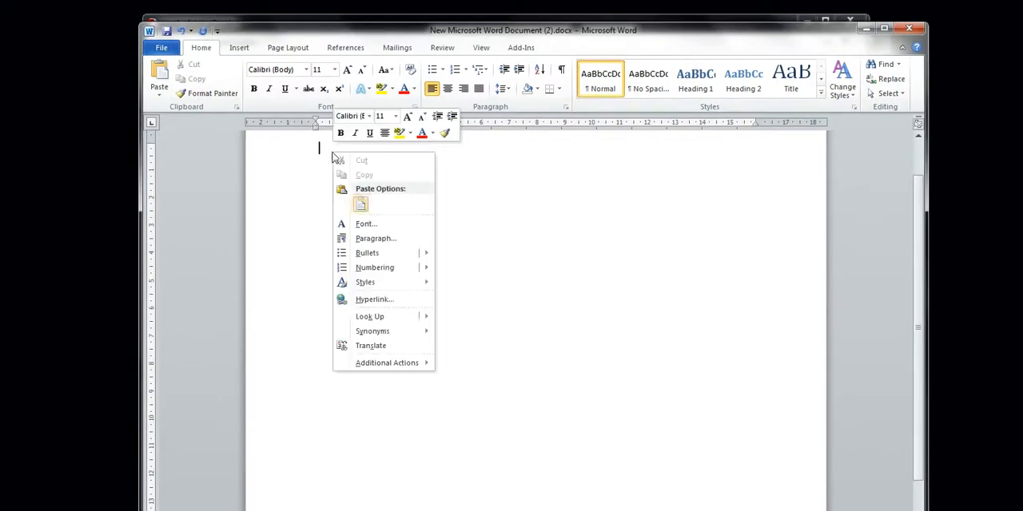
click(360, 204)
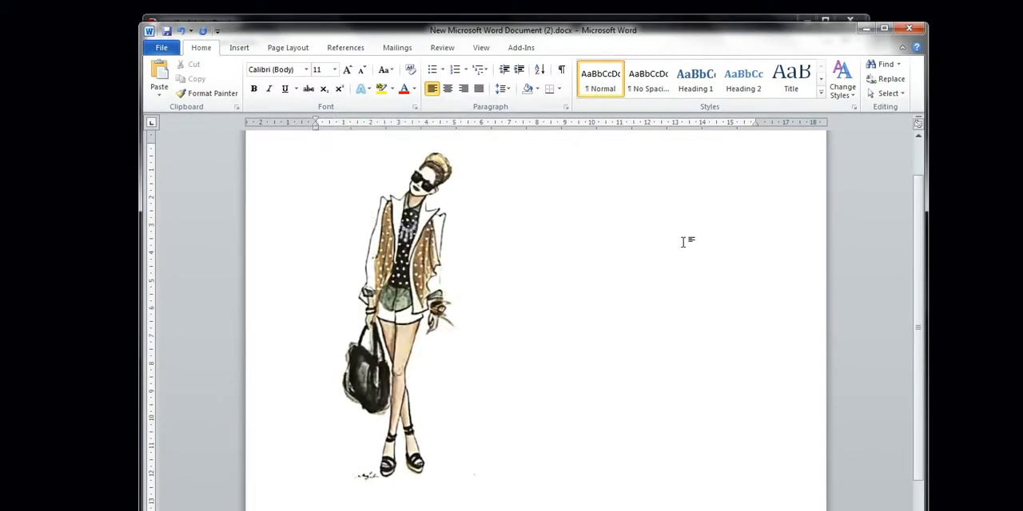
mouse_move(715, 227)
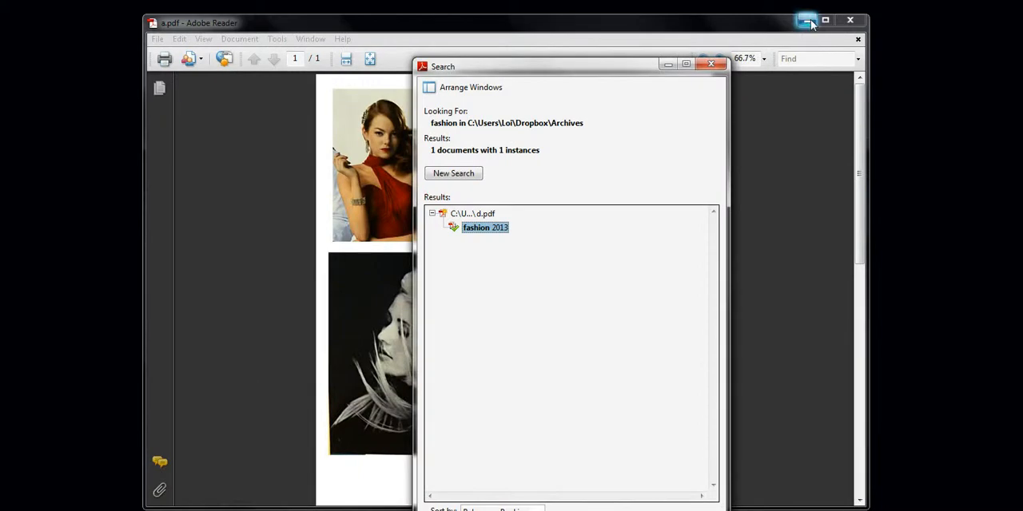
- Minimize Reader and browse d.pdf on the Dropbox website via its context menu
click(806, 20)
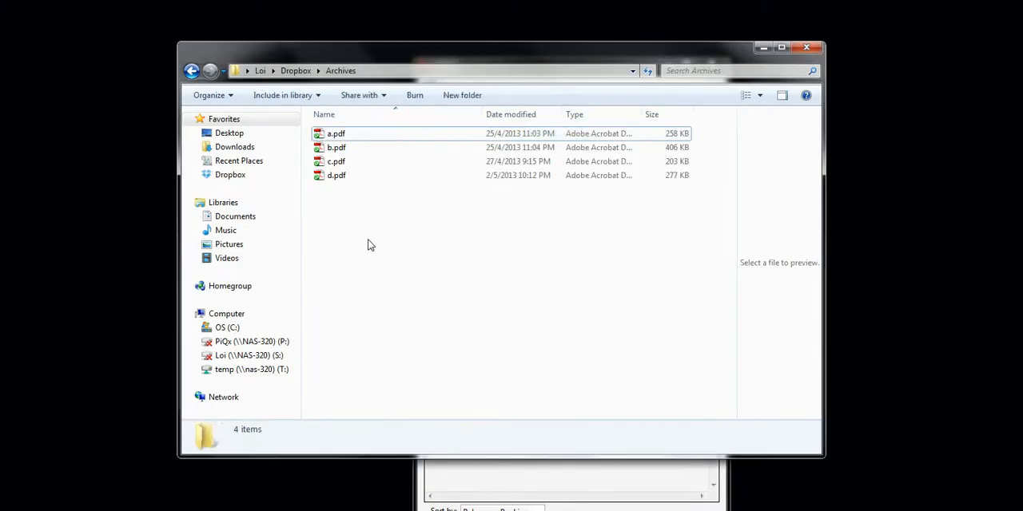
click(336, 175)
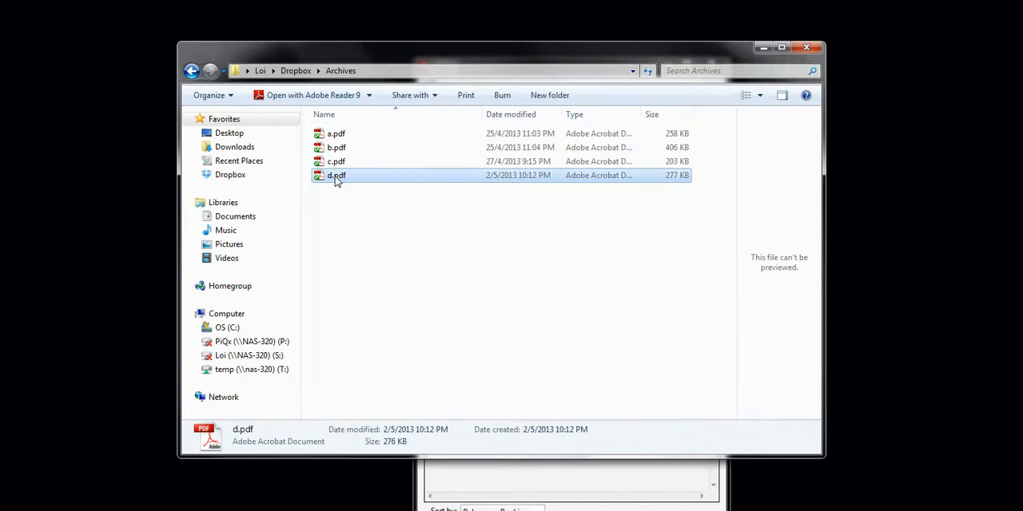
right_click(336, 175)
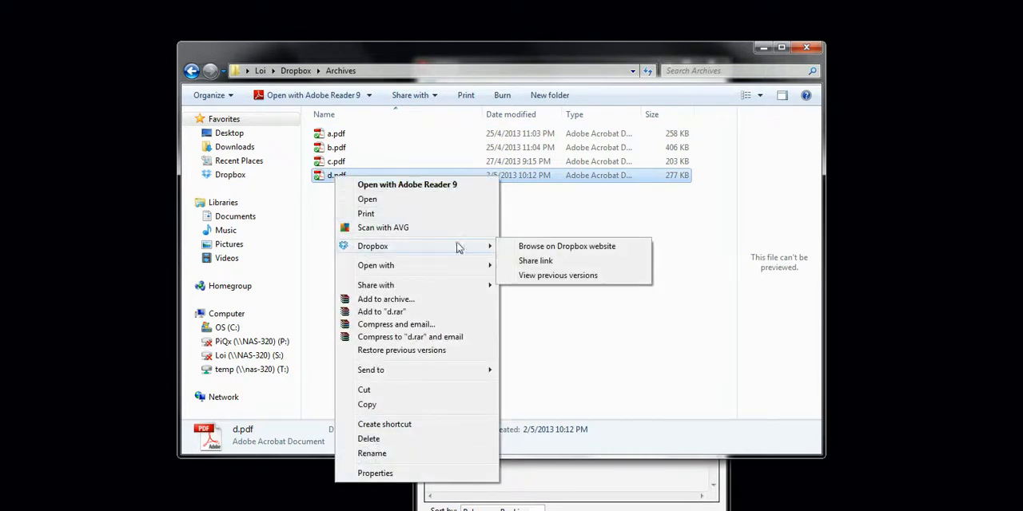
click(536, 260)
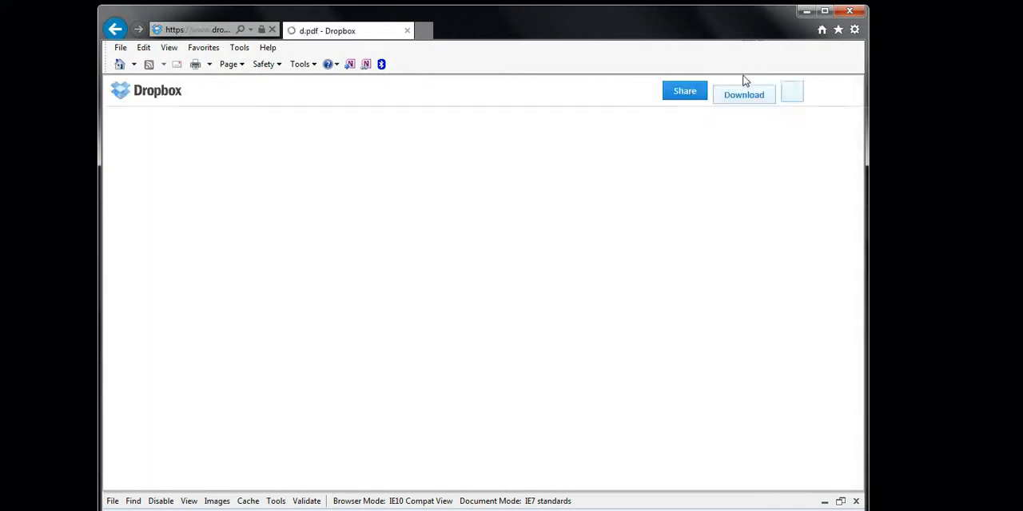
- Dismiss d.pdf's Share dialog and scroll down to the Spring fashion 2013 sketch
click(684, 91)
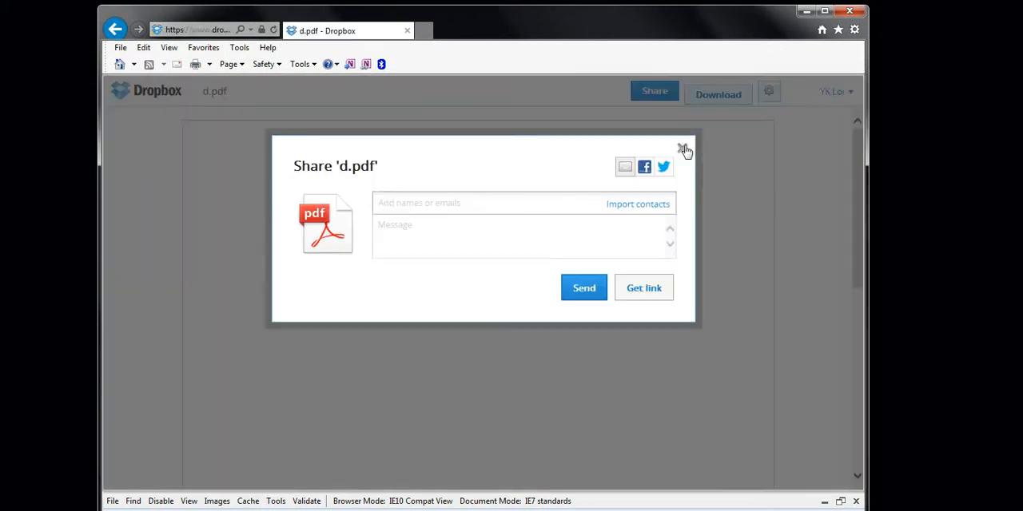
click(685, 149)
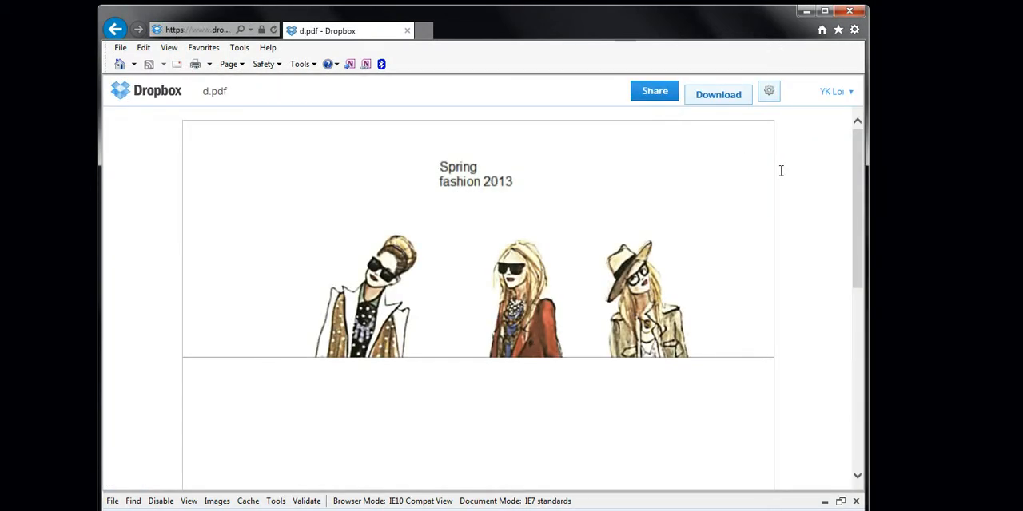
scroll(down, 3)
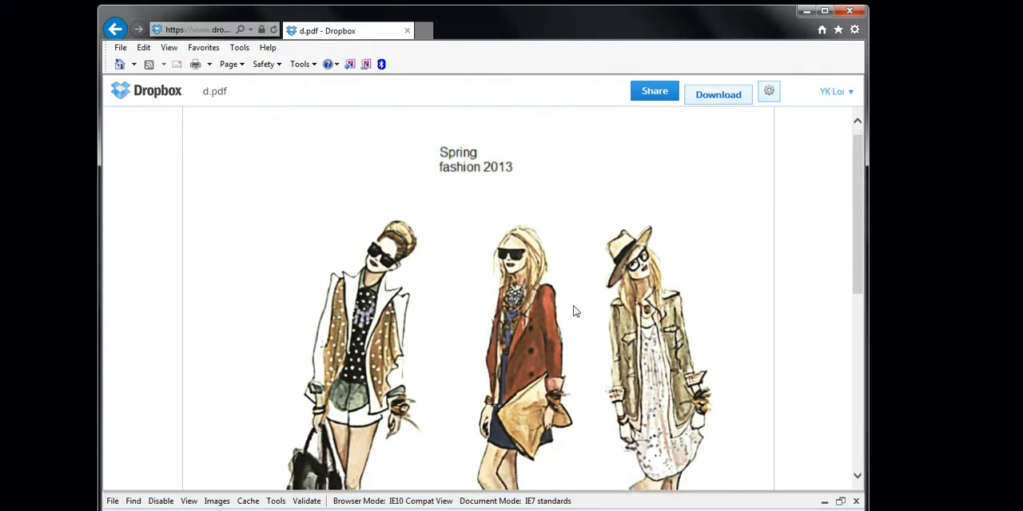
scroll(down, 3)
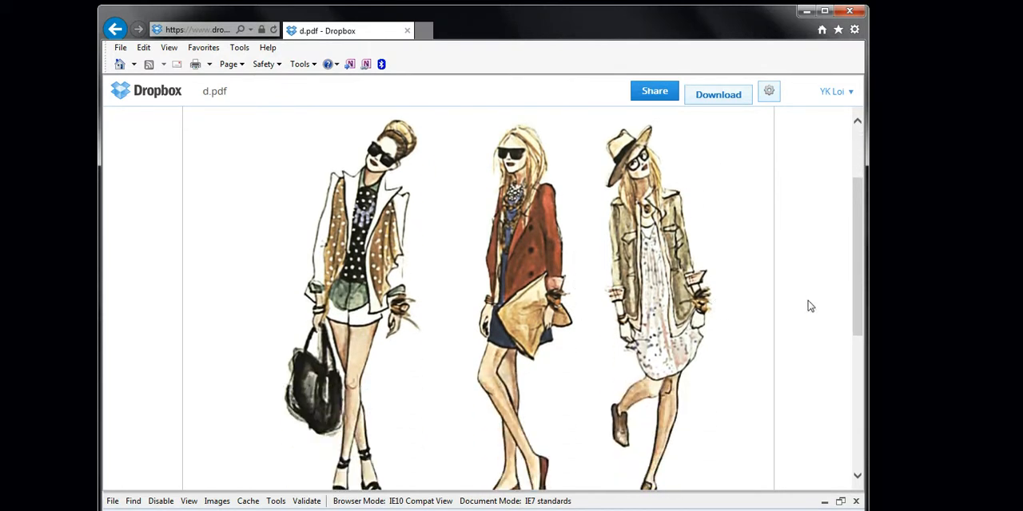